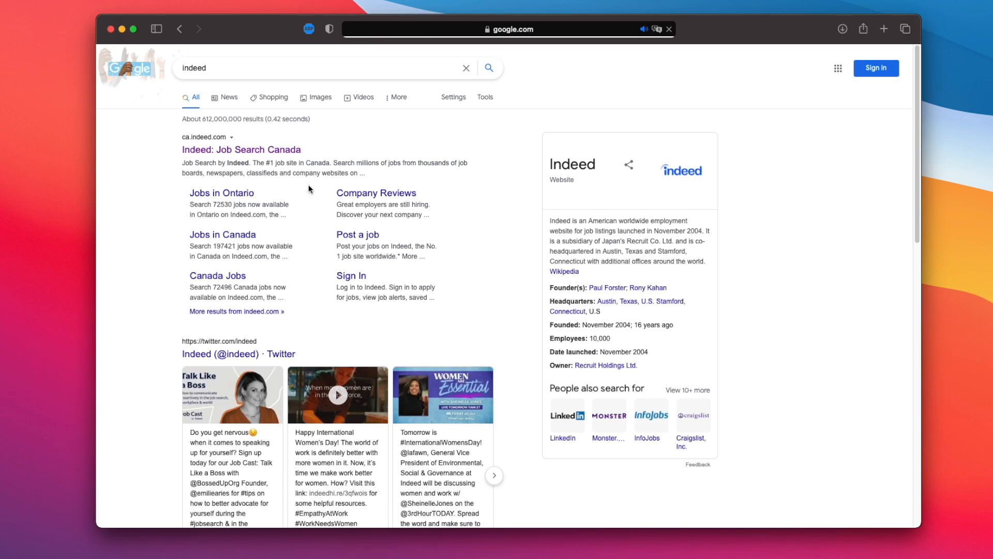
# From Google, search Indeed Toronto for React Native (214 jobs), then iOS developer (295 jobs).
pyautogui.click(240, 150)
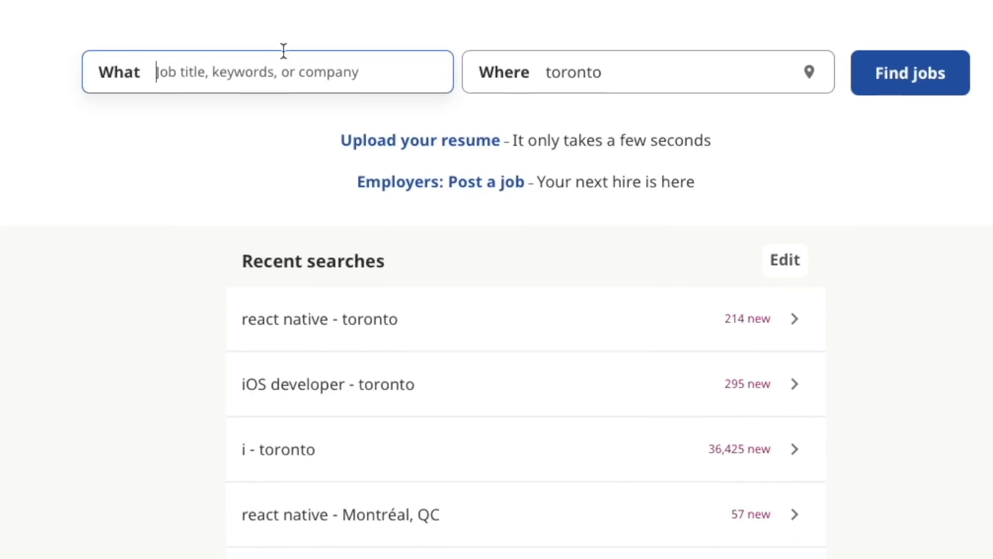
pyautogui.write('react')
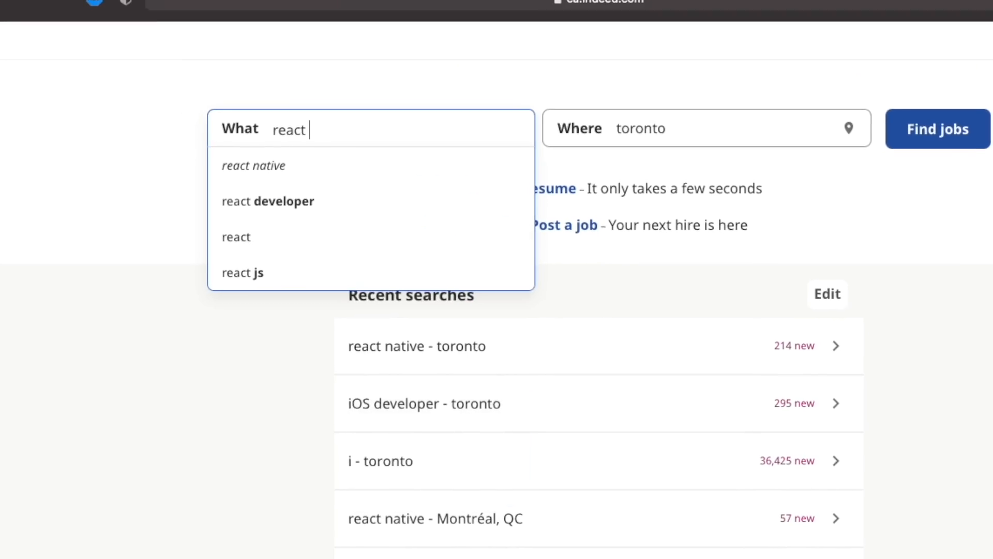
pyautogui.click(252, 166)
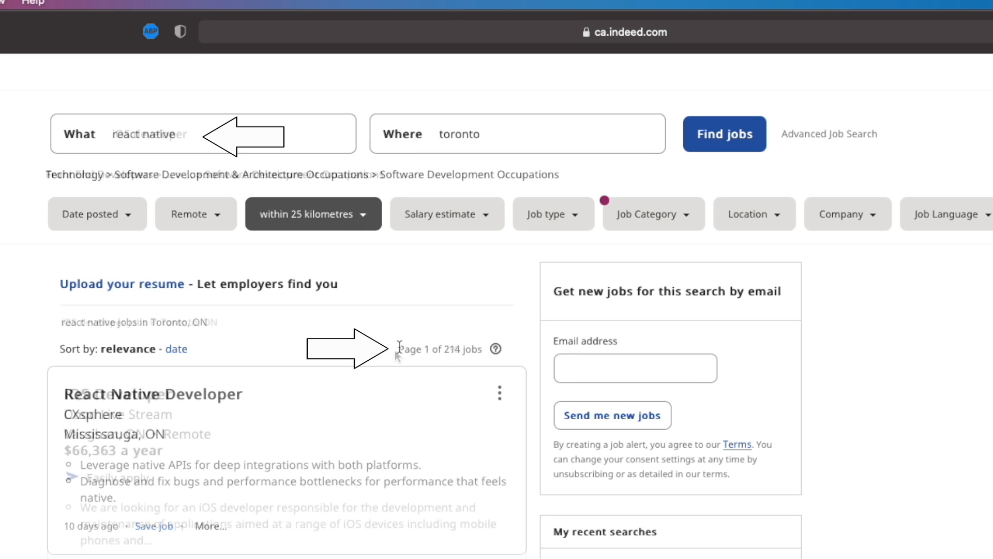
pyautogui.click(725, 133)
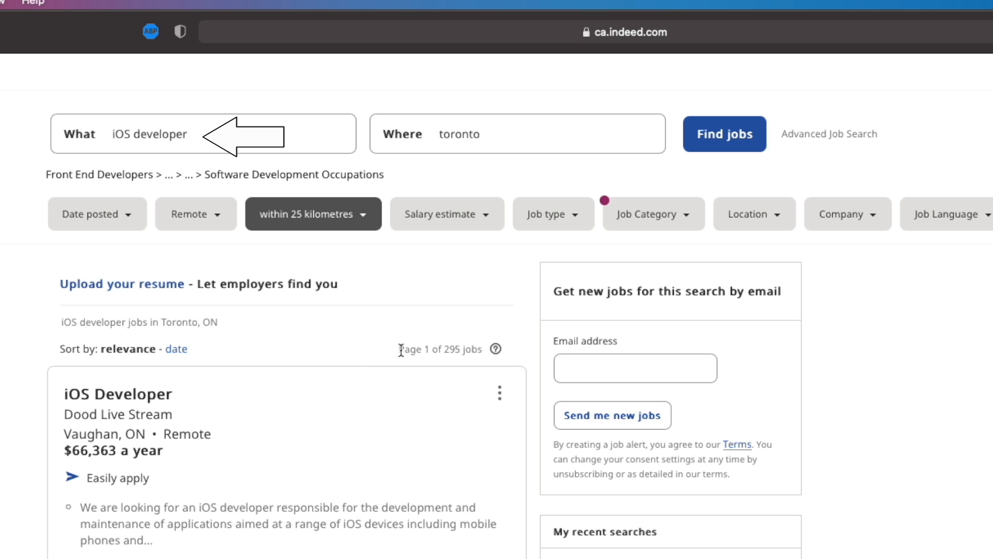